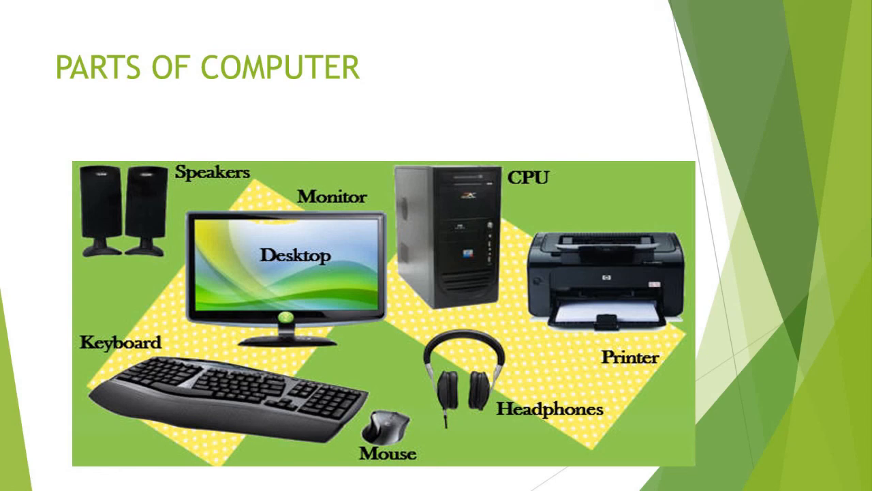
Advance the slideshow to the Block Diagram slide showing data flow and the CPU grouping
{"action": "key", "text": "right"}
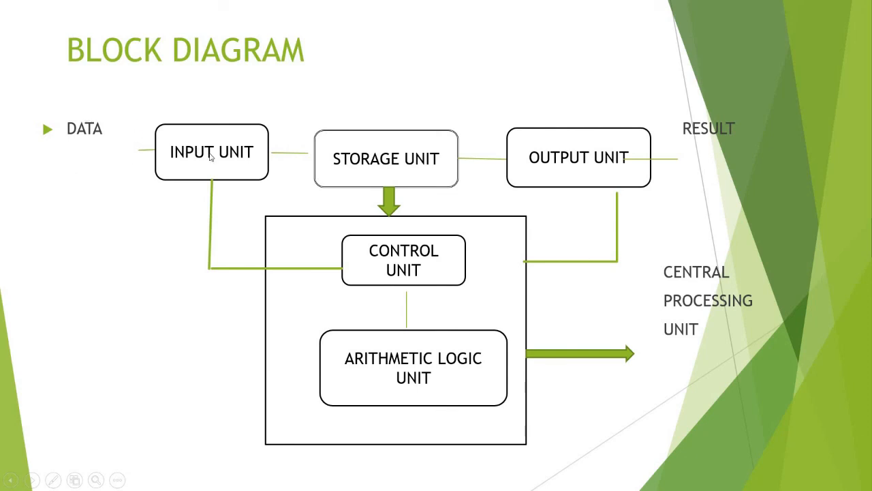